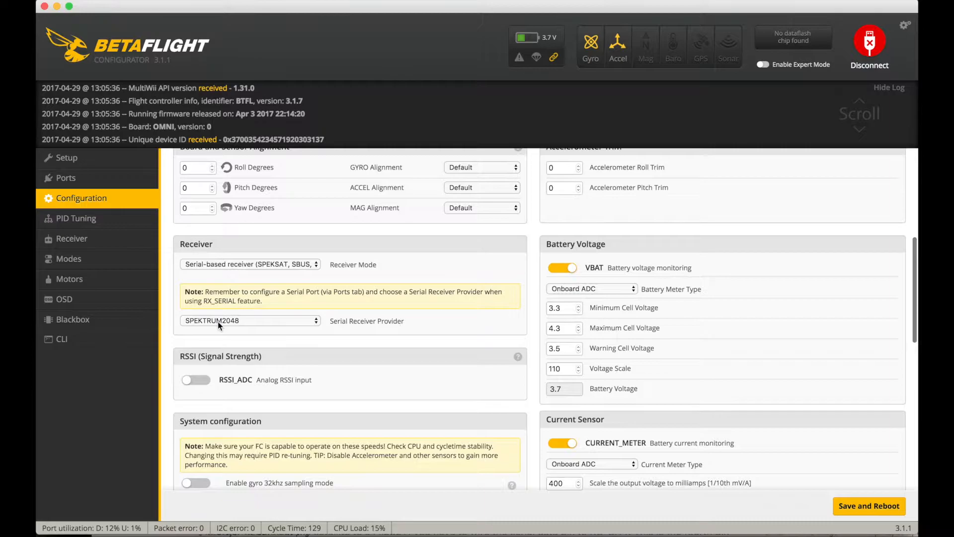
Step: Check UART3 Serial RX on the Ports page, then return to the Setup overview
{"action": "left_click", "coordinate": [66, 178]}
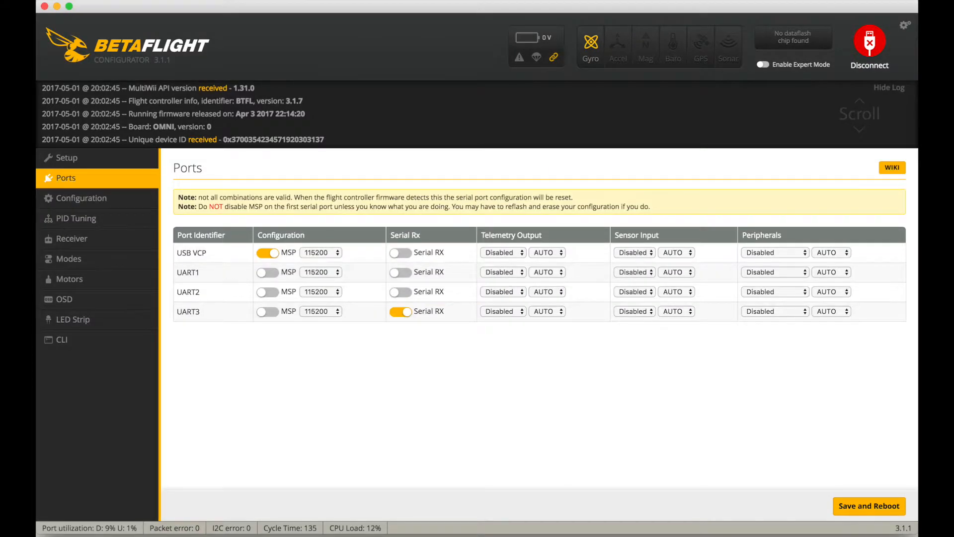
{"action": "left_click", "coordinate": [66, 158]}
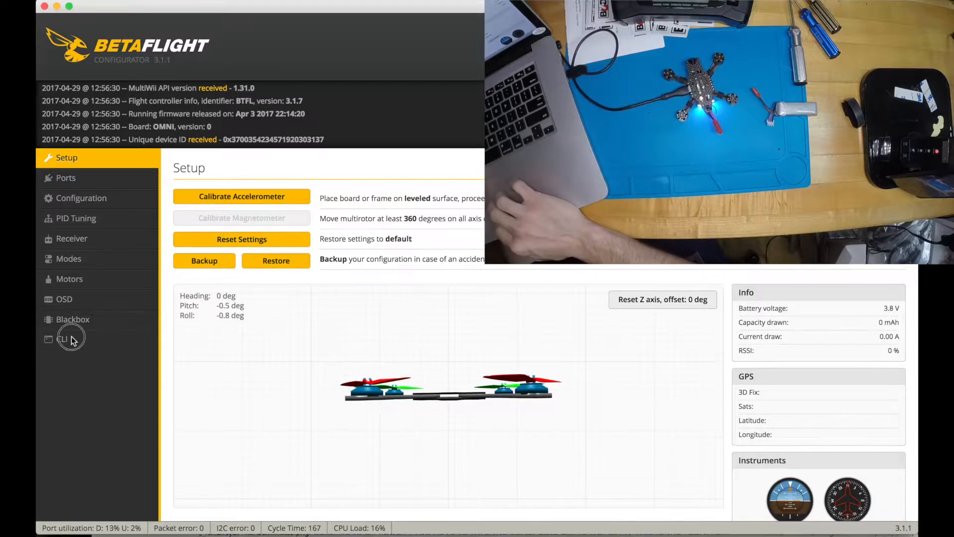
Step: In the CLI, set spektrum_sat_bind = 7 and spektrum_sat_bind_autorst = 0, then save and reboot
{"action": "left_click", "coordinate": [61, 339]}
{"action": "type", "text": "get spektrum"}
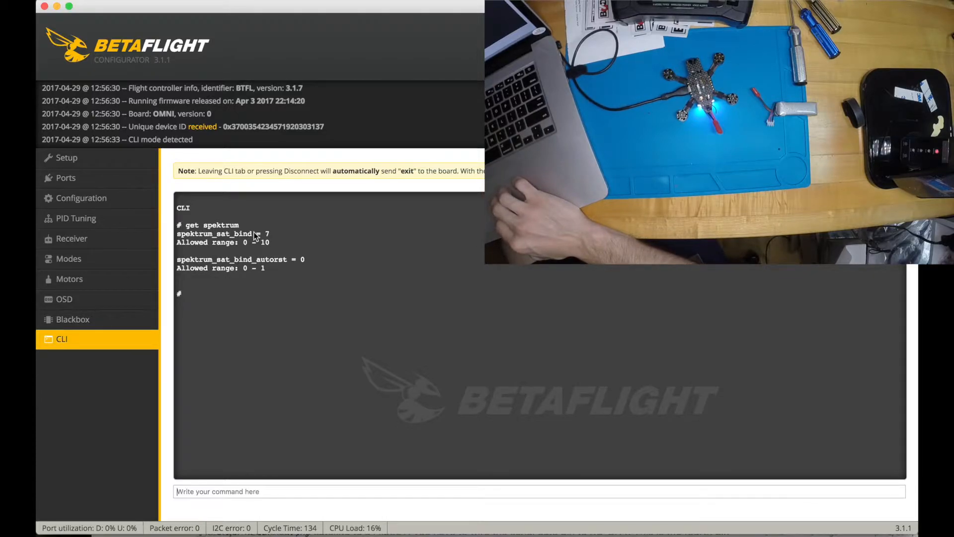
{"action": "double_click", "coordinate": [214, 233]}
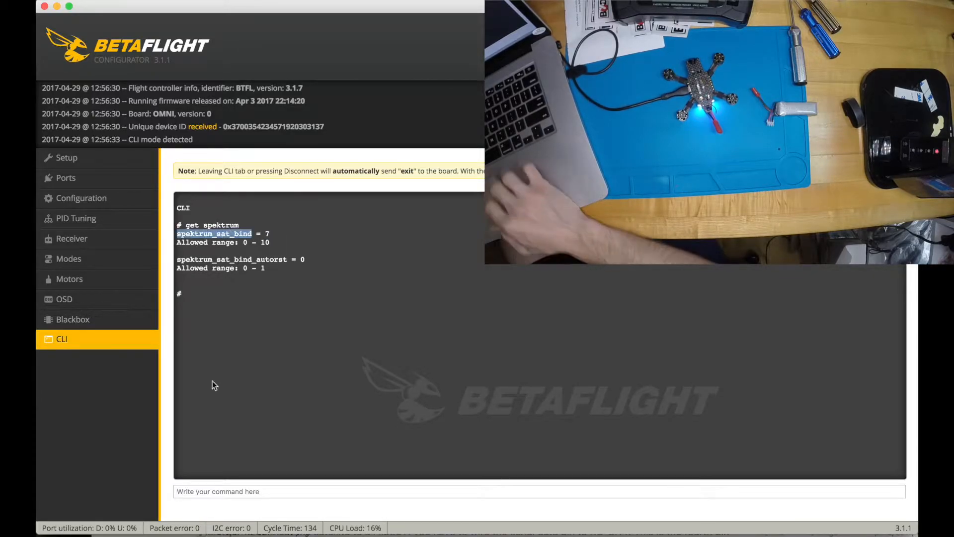
{"action": "type", "text": "set spektrum_sat_bind"}
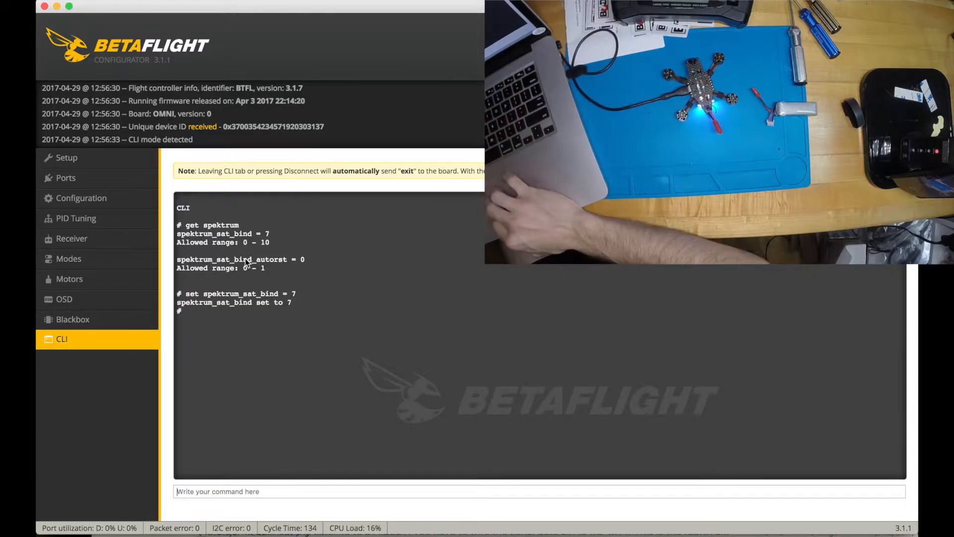
{"action": "type", "text": "set"}
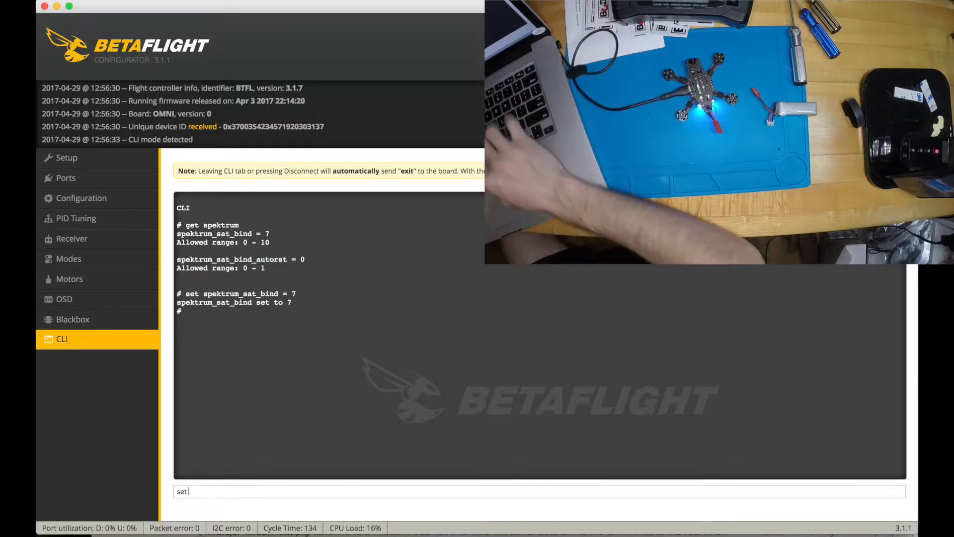
{"action": "type", "text": "save"}
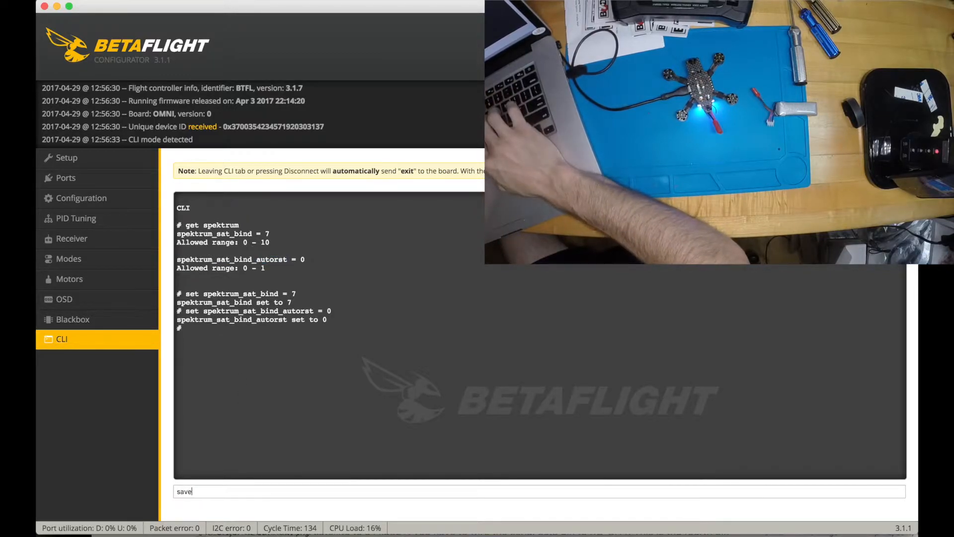
{"action": "key", "text": "enter"}
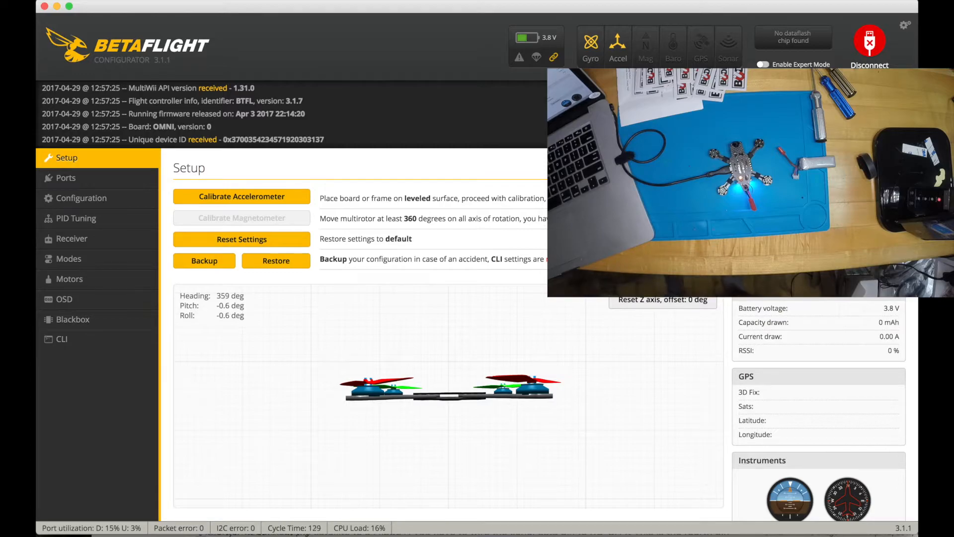
Step: Reset spektrum_sat_bind to 0 in the CLI and view the Receiver page's TAER1234 channel map and zero deadbands
{"action": "left_click", "coordinate": [61, 339]}
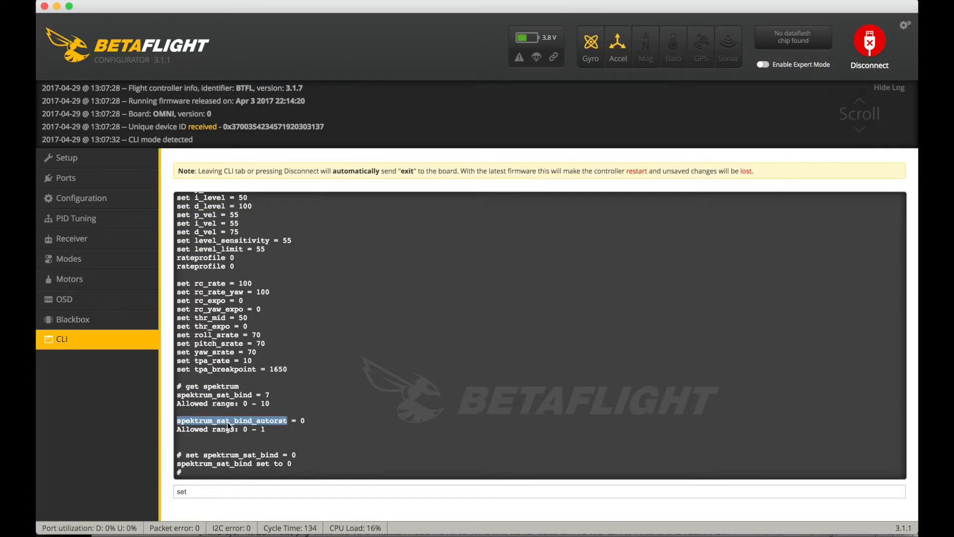
{"action": "left_click", "coordinate": [71, 238]}
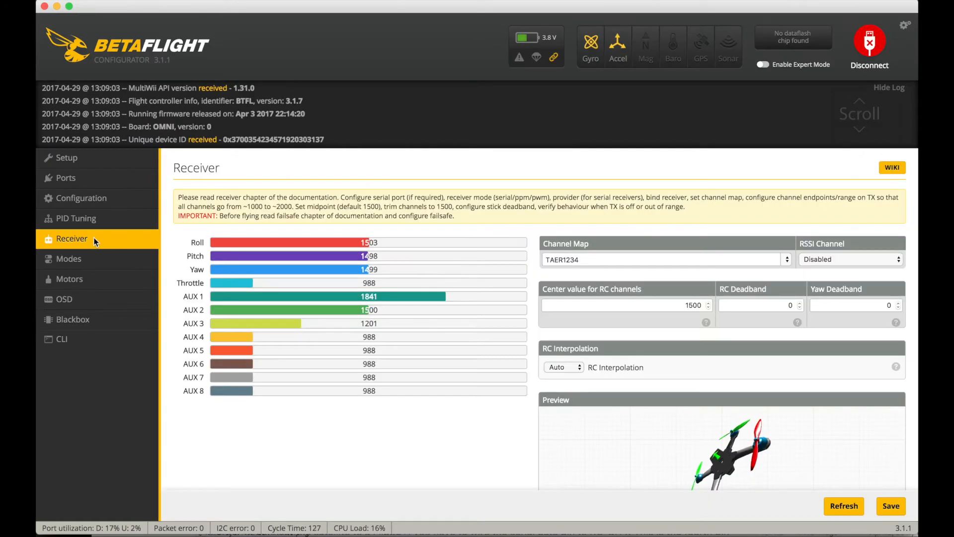